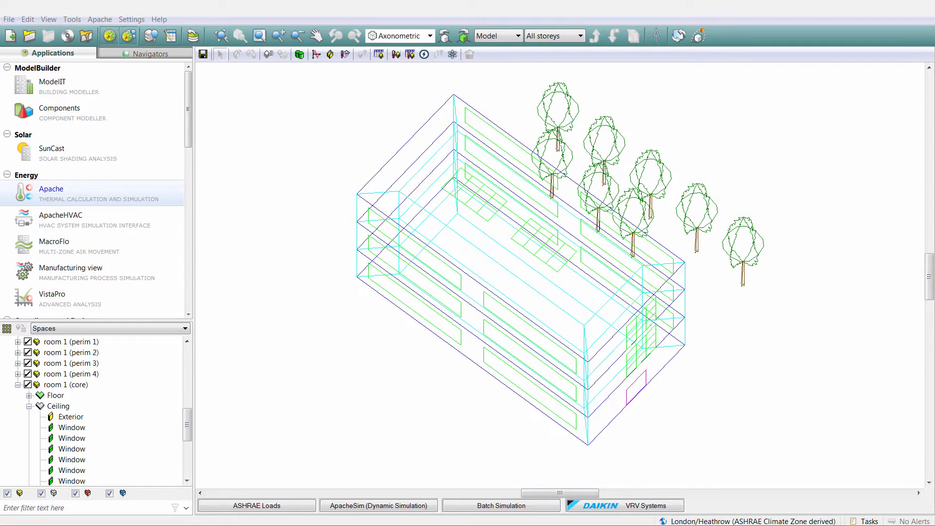
# - Launch an annual ApacheSim run for Office Zoned with a 60-minute reporting interval
pyautogui.click(378, 504)
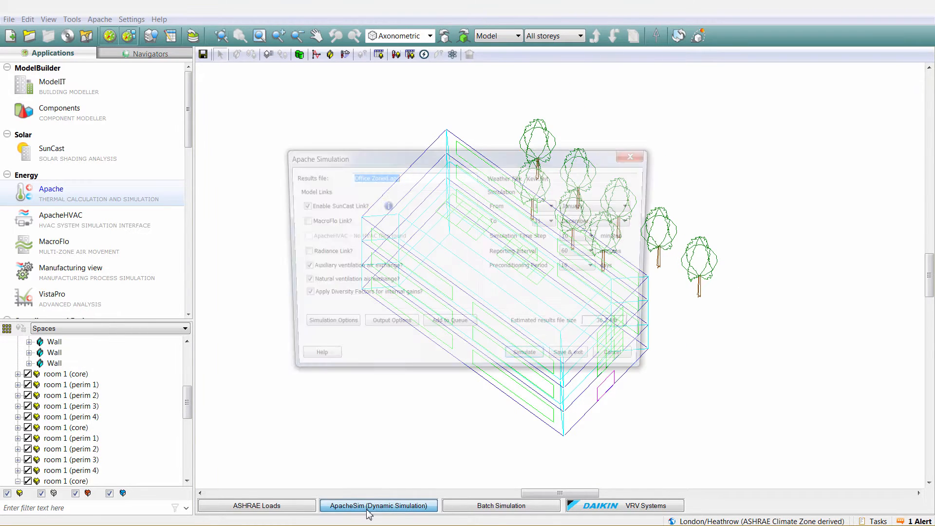
pyautogui.click(599, 252)
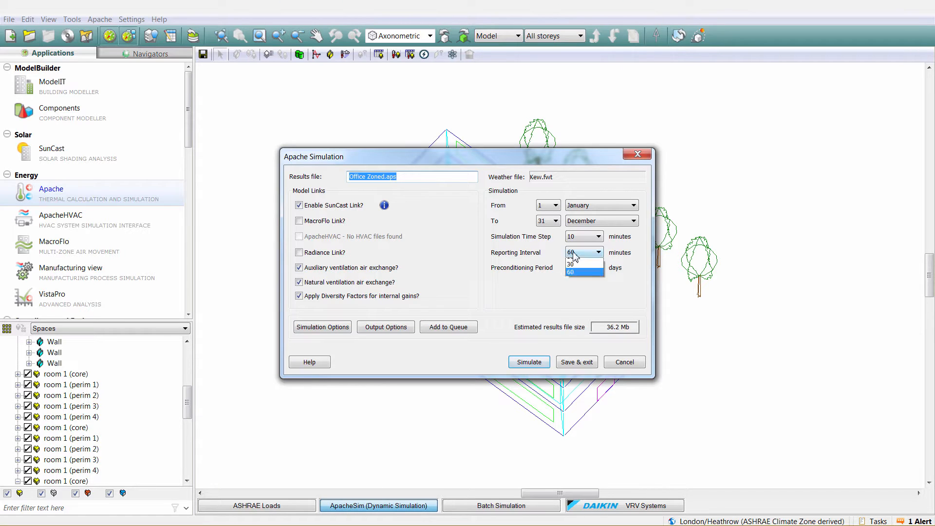
pyautogui.click(528, 362)
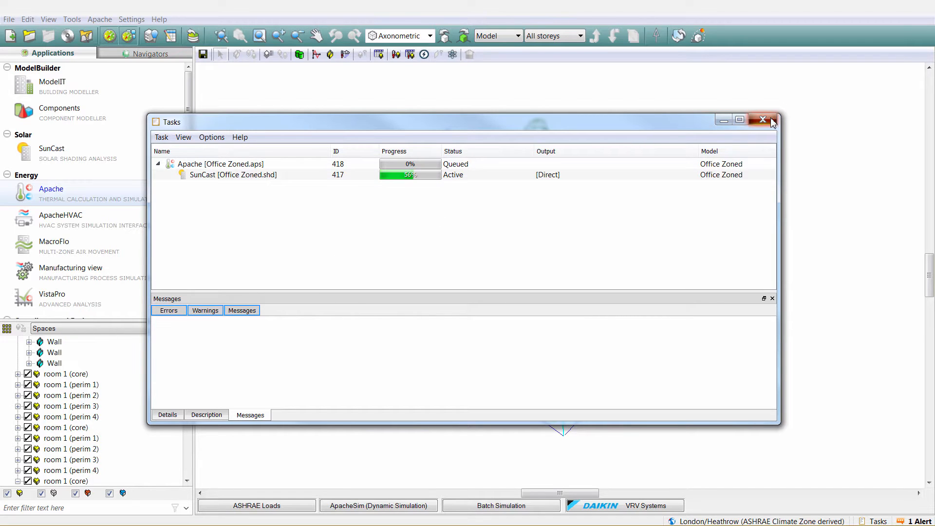
# - Close Tasks and Assign constructions, then simulate a second run saved as Office Zoned INS.aps
pyautogui.click(762, 120)
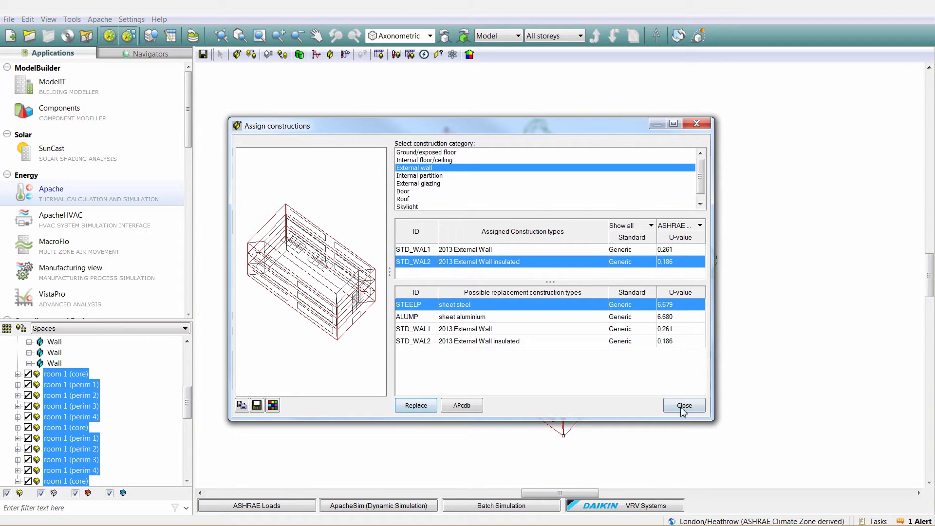
pyautogui.click(683, 406)
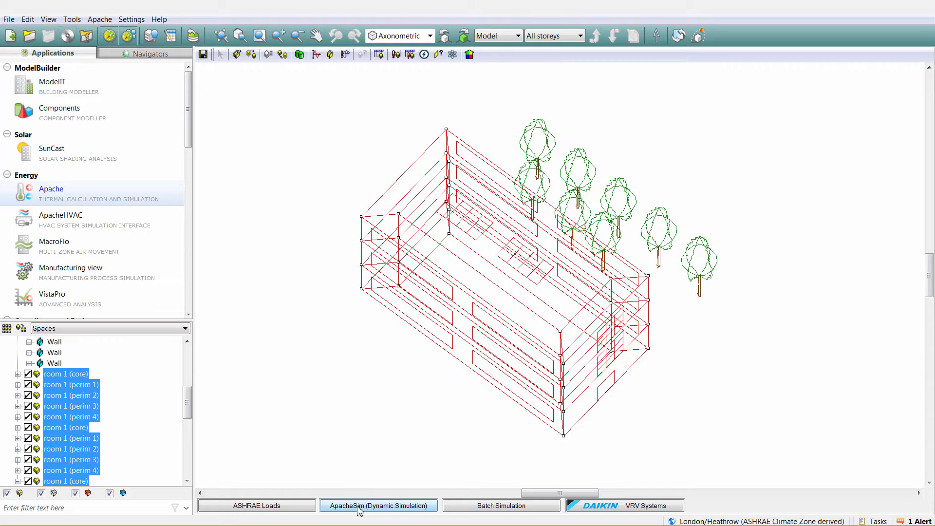
pyautogui.click(378, 505)
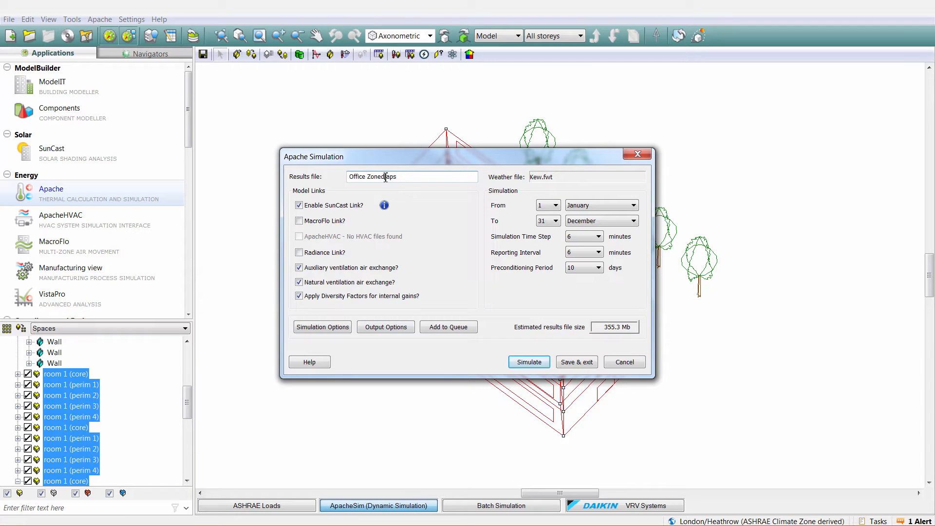
pyautogui.write('INS')
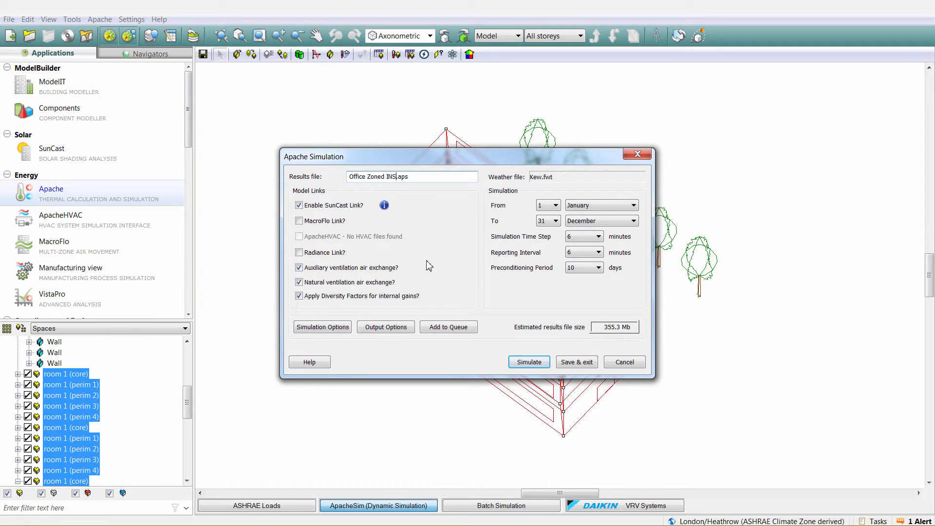
pyautogui.click(529, 362)
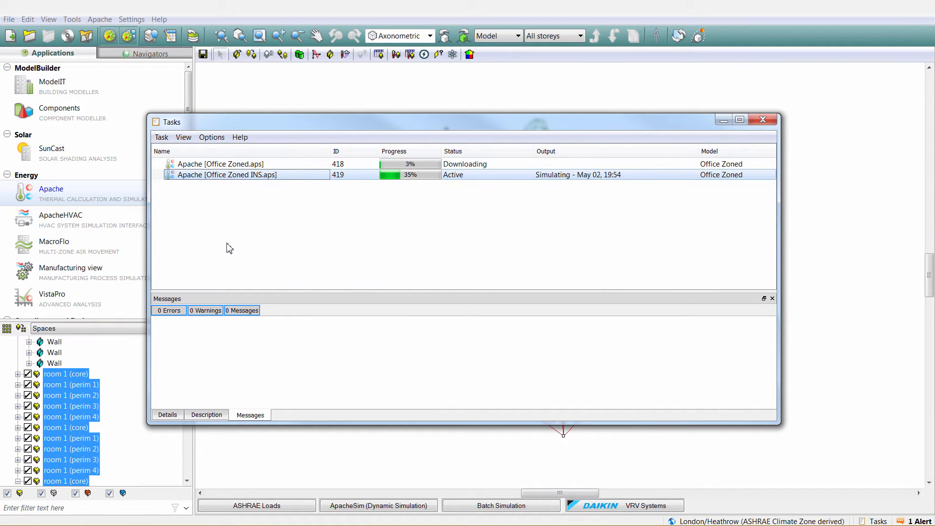
# - Switch from VistaPro to the VE Compliance (UK & Ireland) application
pyautogui.click(53, 294)
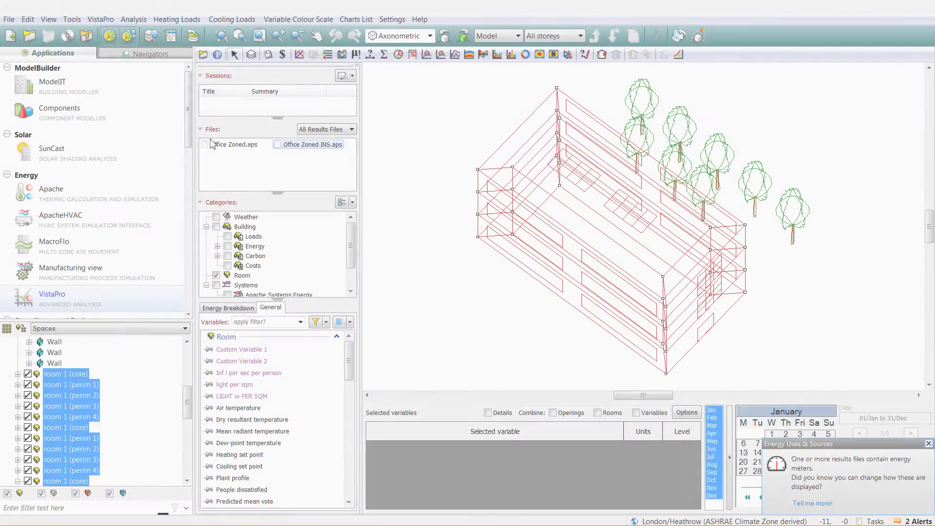
pyautogui.click(234, 144)
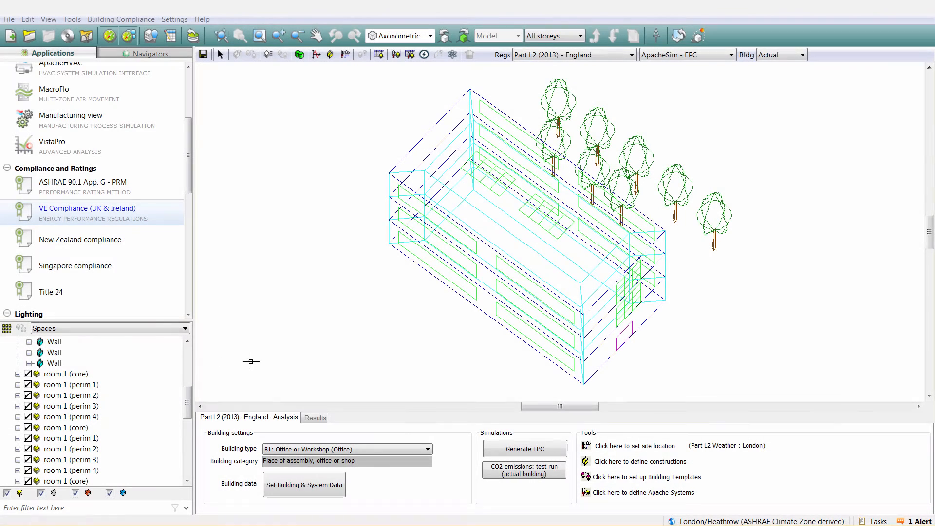
# - Enable the SunCast link and a 10-minute reporting interval in the building and system data simulation settings
pyautogui.click(304, 484)
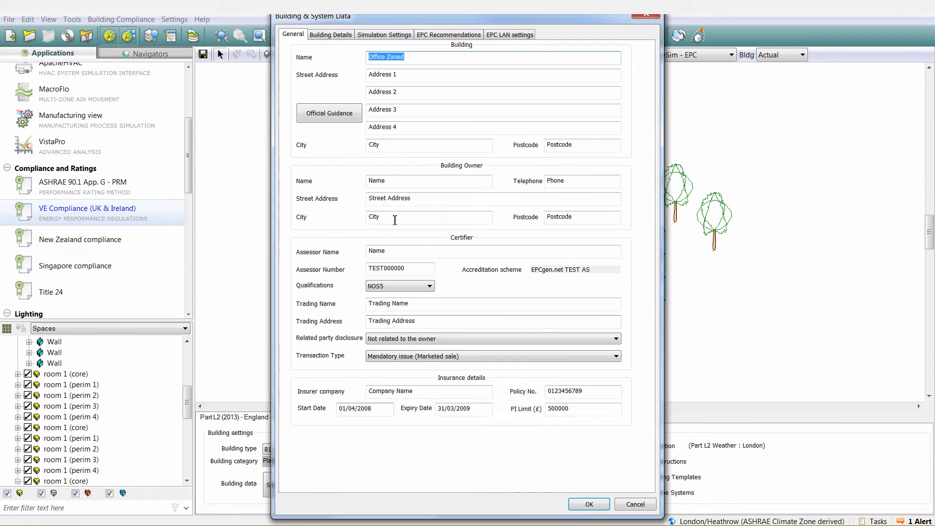
pyautogui.click(384, 34)
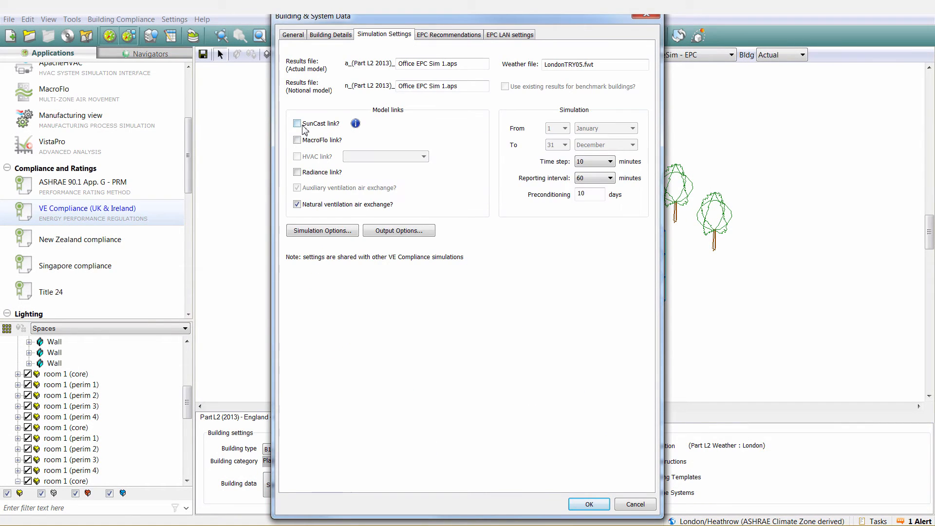
pyautogui.click(609, 178)
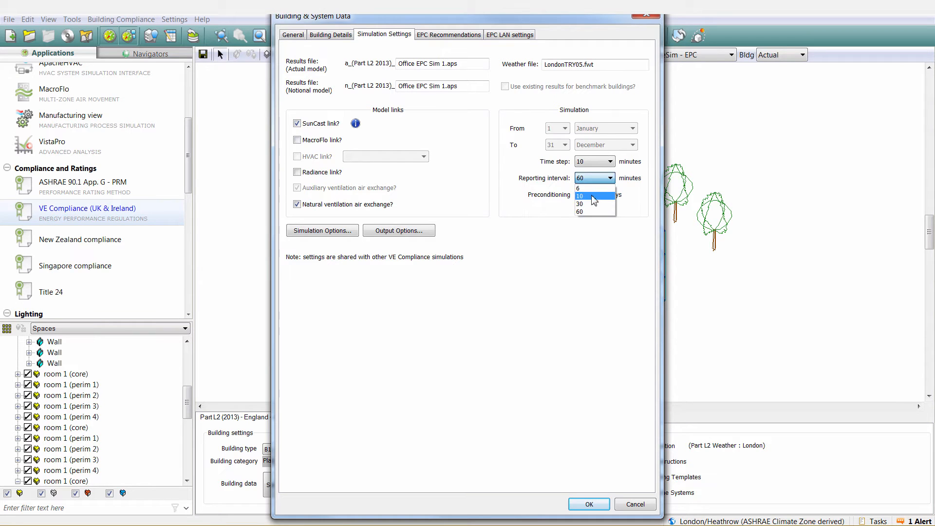
pyautogui.click(579, 196)
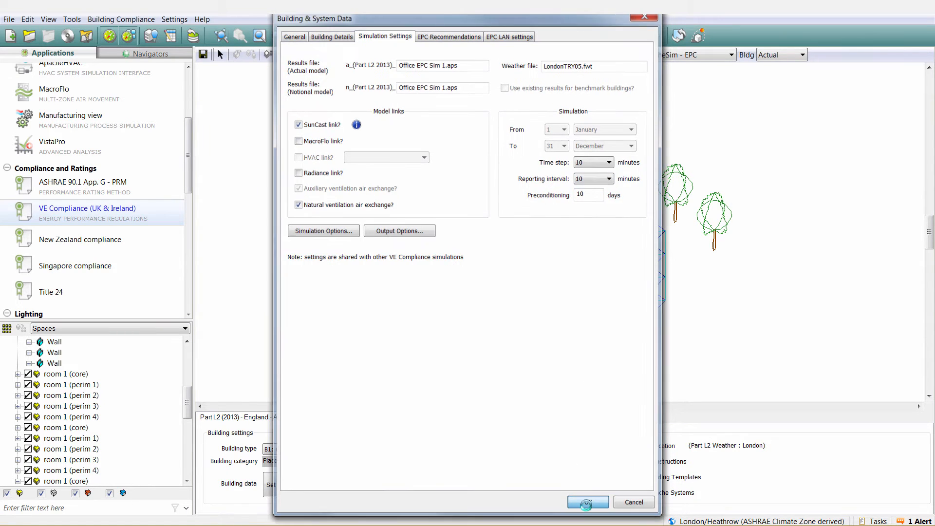
pyautogui.click(587, 501)
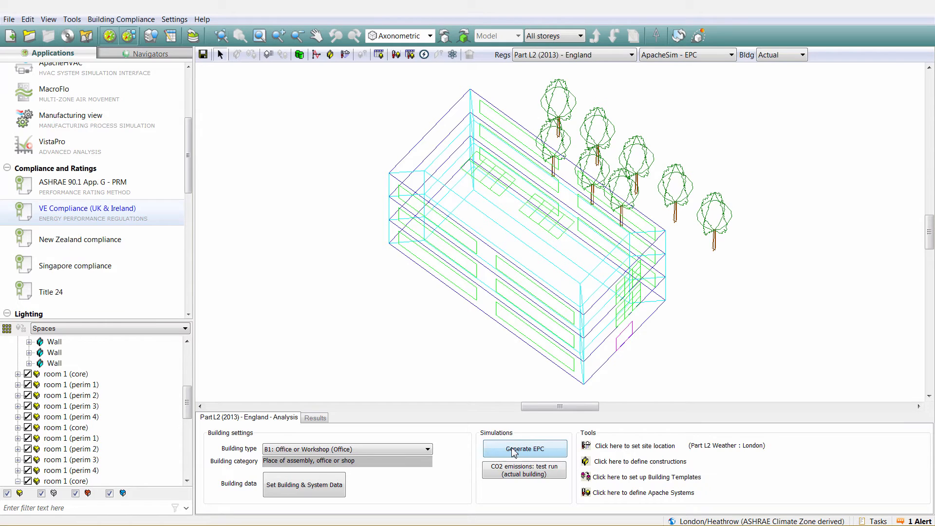
# - Generate the EPC and expand its queued task in the Tasks window
pyautogui.click(524, 448)
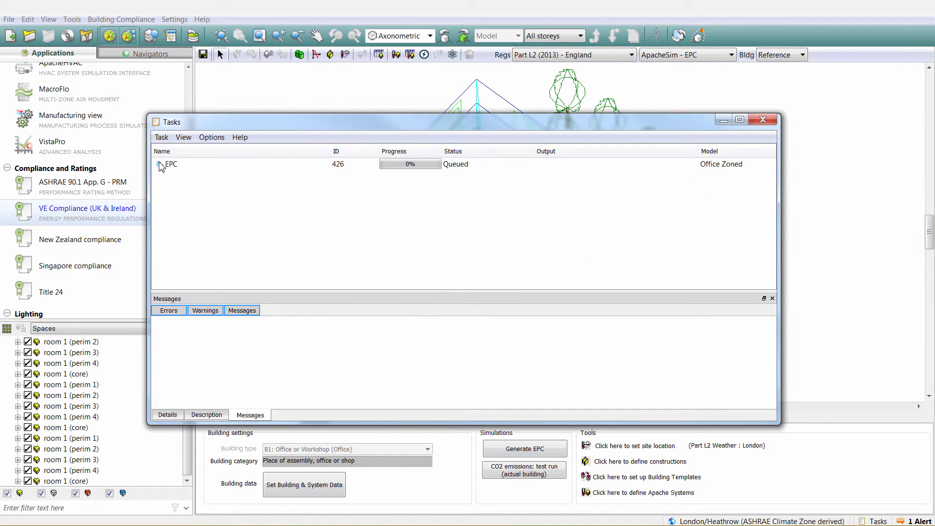
pyautogui.click(159, 164)
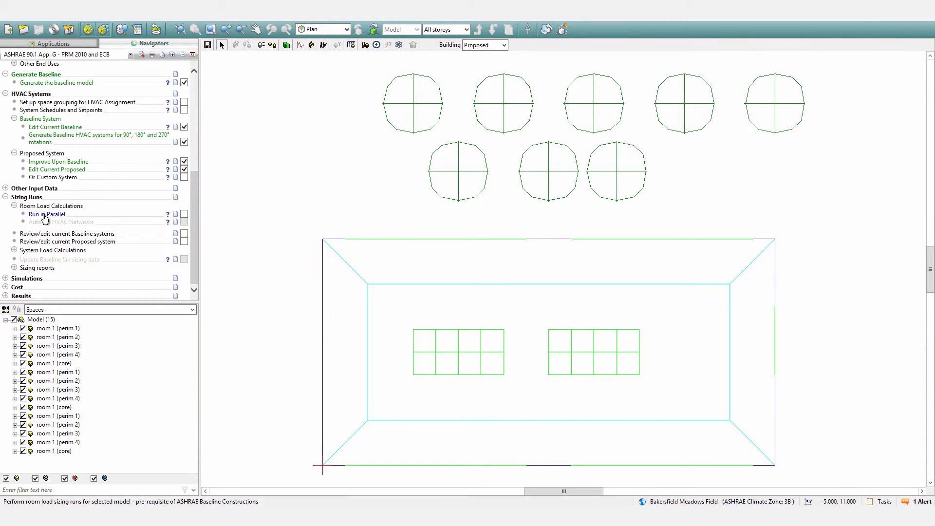
# - Run room load calculations in parallel on all models, then open PRM Simulation
pyautogui.click(46, 214)
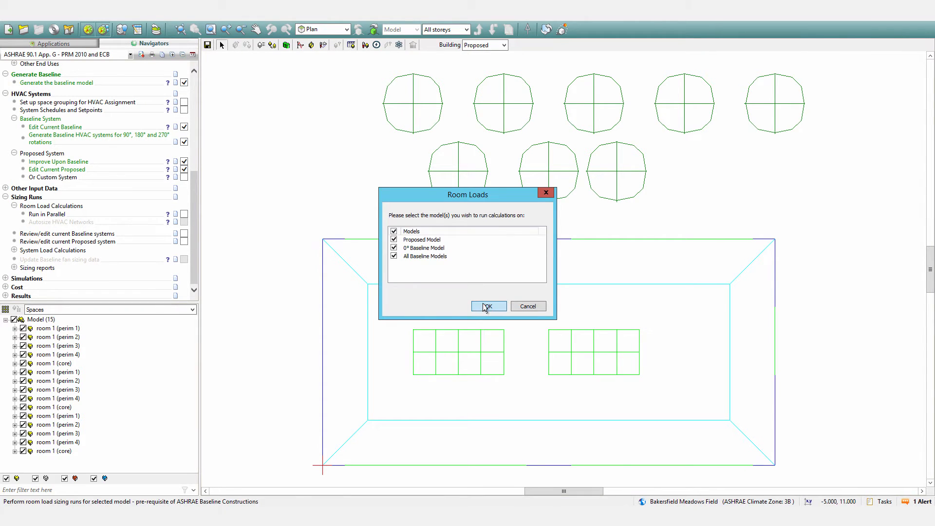
pyautogui.click(487, 306)
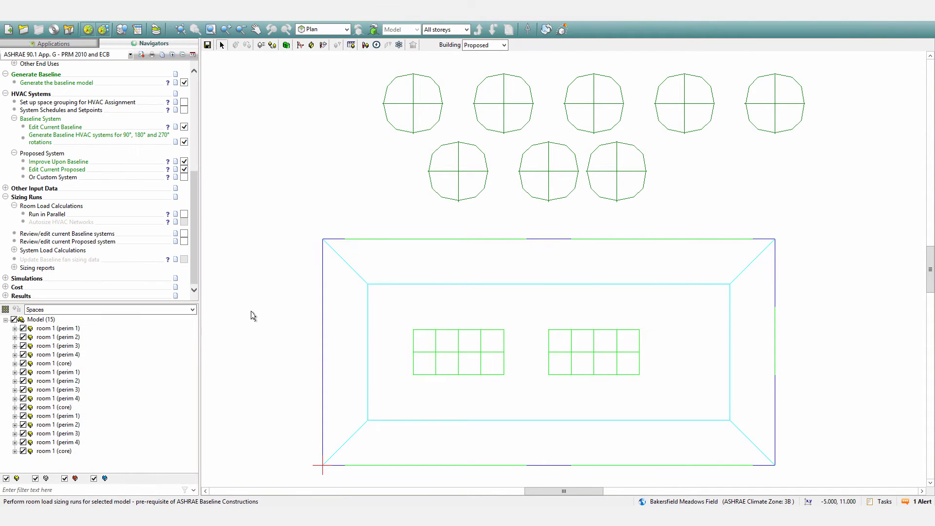
pyautogui.click(48, 214)
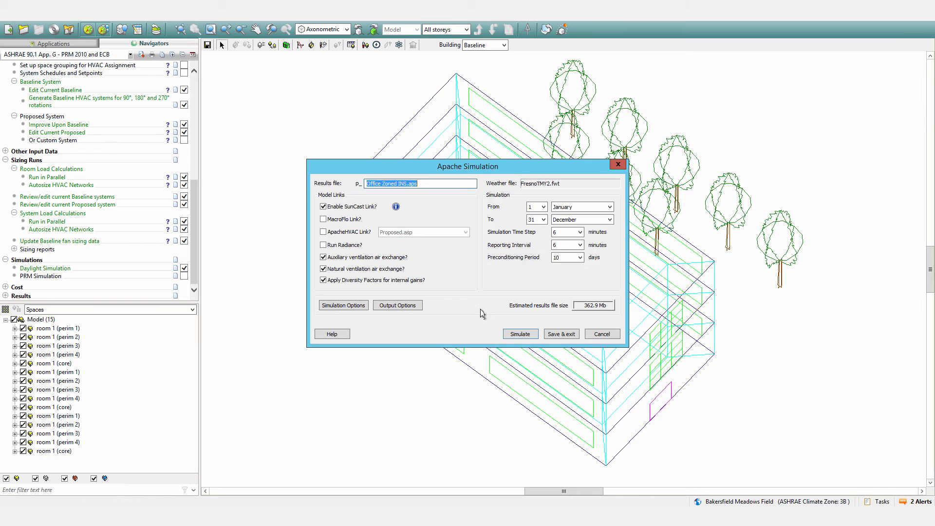
# - Queue the PRM simulation with MacroFlo and ApacheHVAC links enabled
pyautogui.click(324, 219)
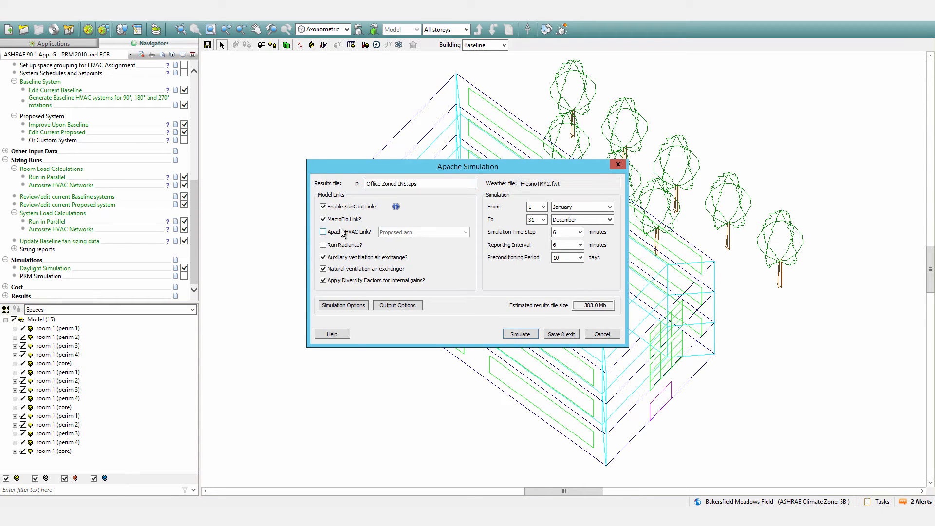
pyautogui.click(323, 232)
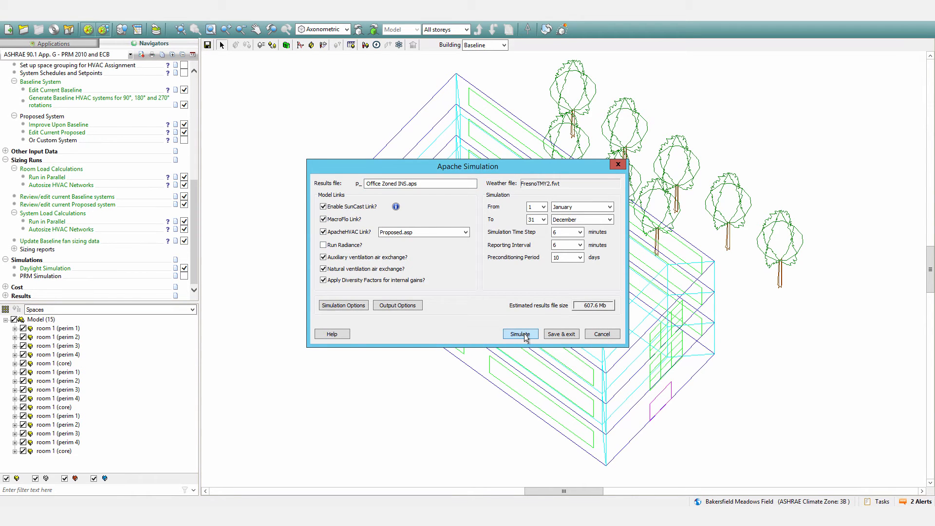
pyautogui.click(519, 333)
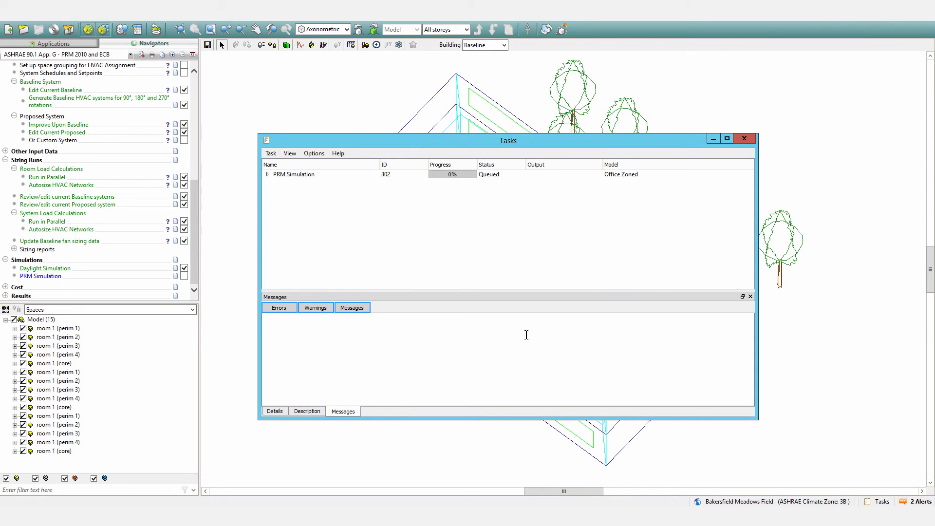
# - Expand the PRM Simulation task, its proposed model run and the 0° baseline Apache run
pyautogui.click(268, 175)
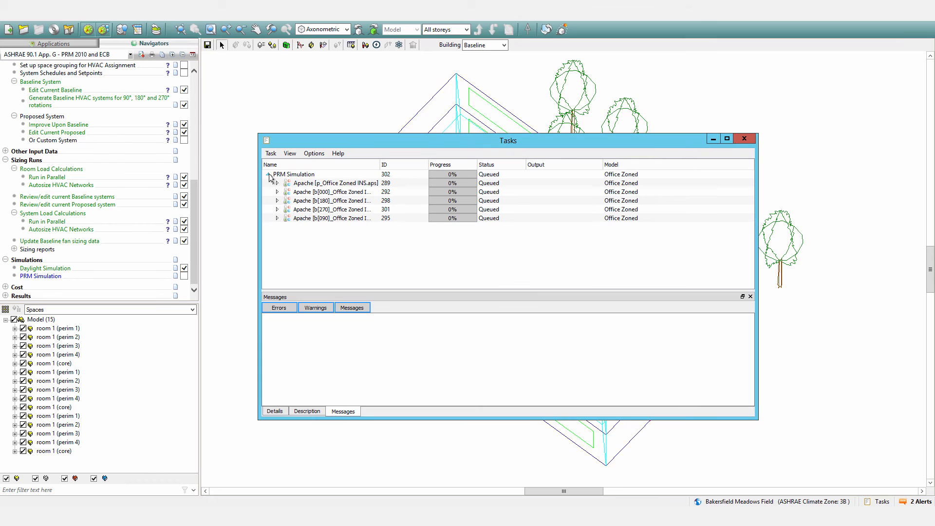
pyautogui.click(277, 183)
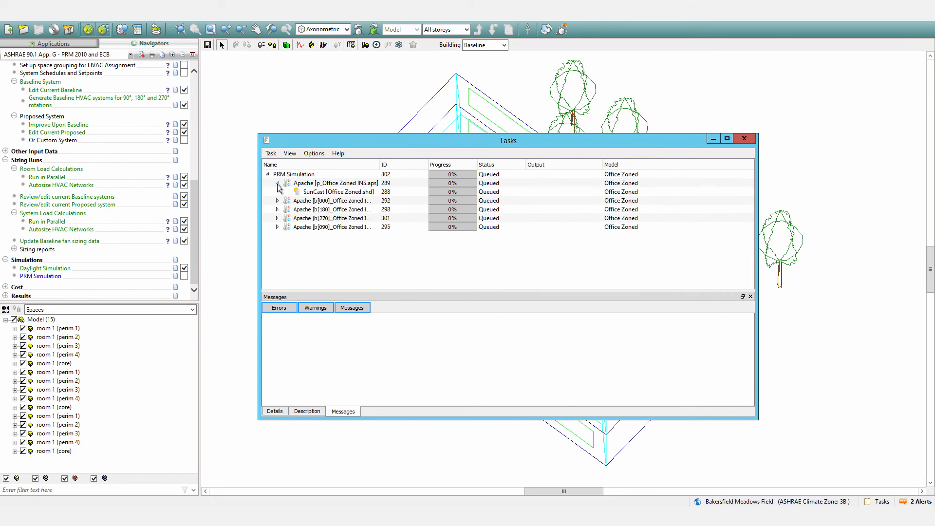
pyautogui.click(276, 200)
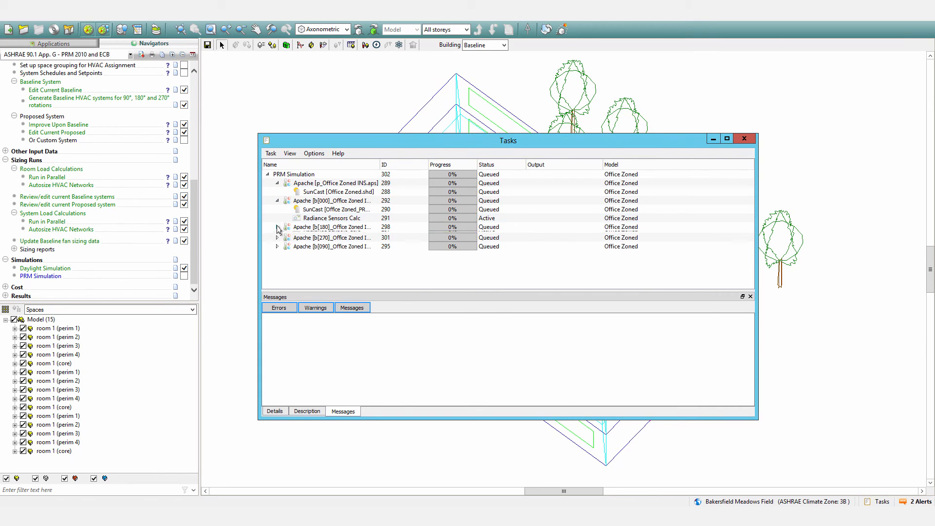